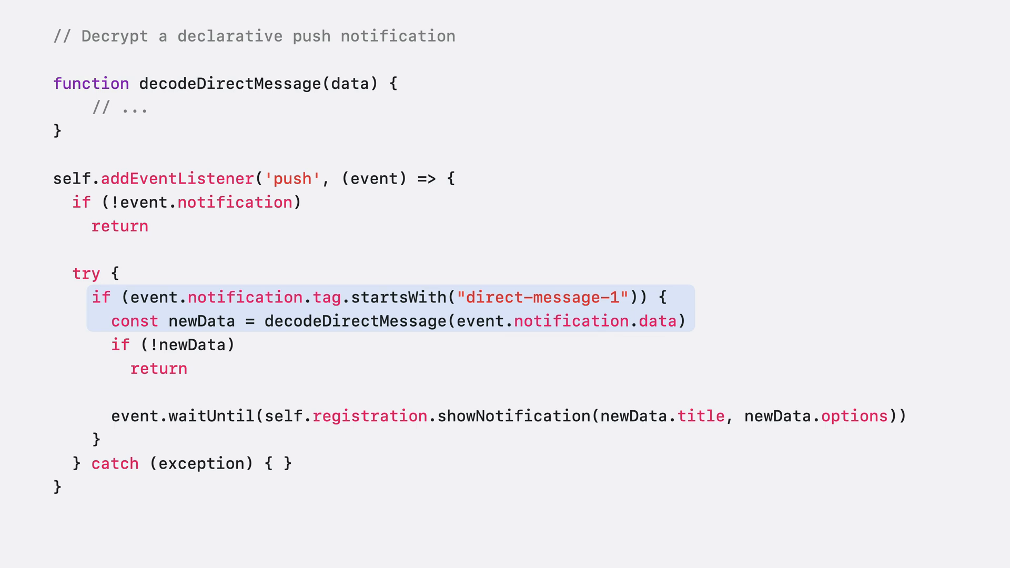
Advance from the decryption code slide to the 'Mutating declarative notifications' slide.
{"action": "key", "text": "Right"}
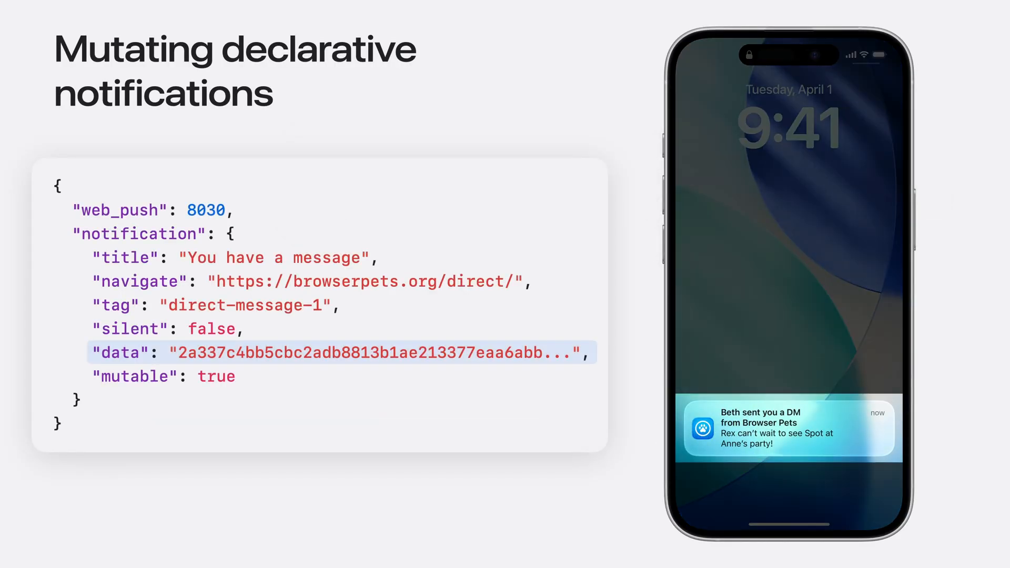